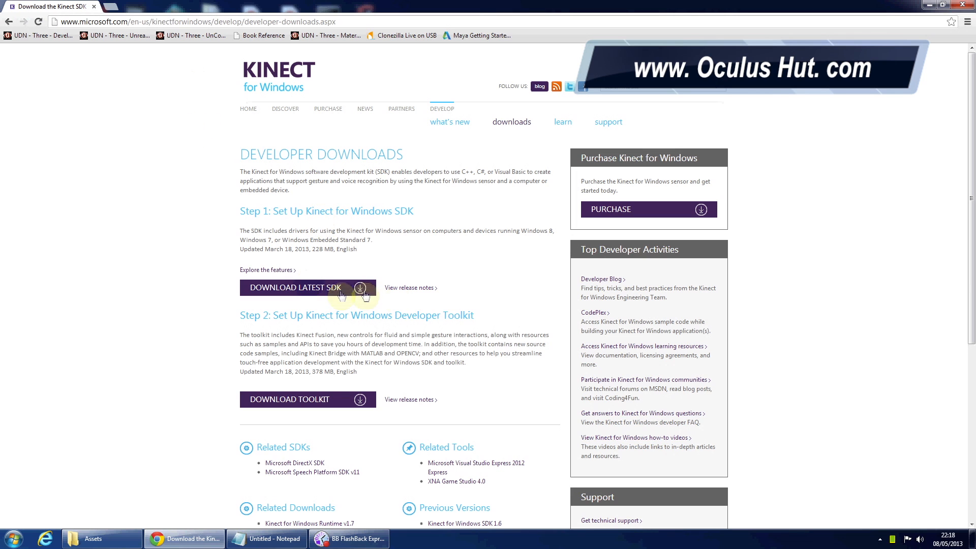
mouse_move(340, 402)
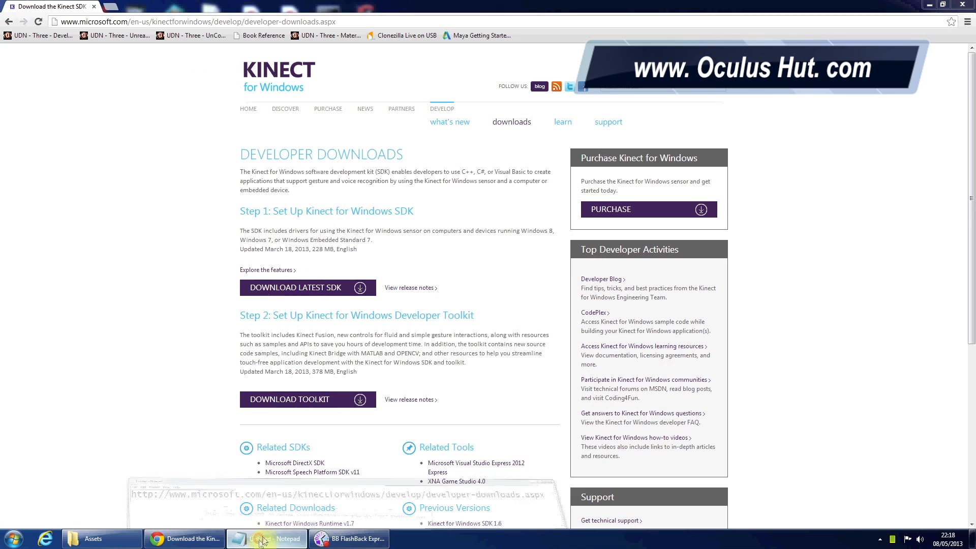
Show the Notepad note with the Kinect developer downloads page address over Chrome
left_click(266, 539)
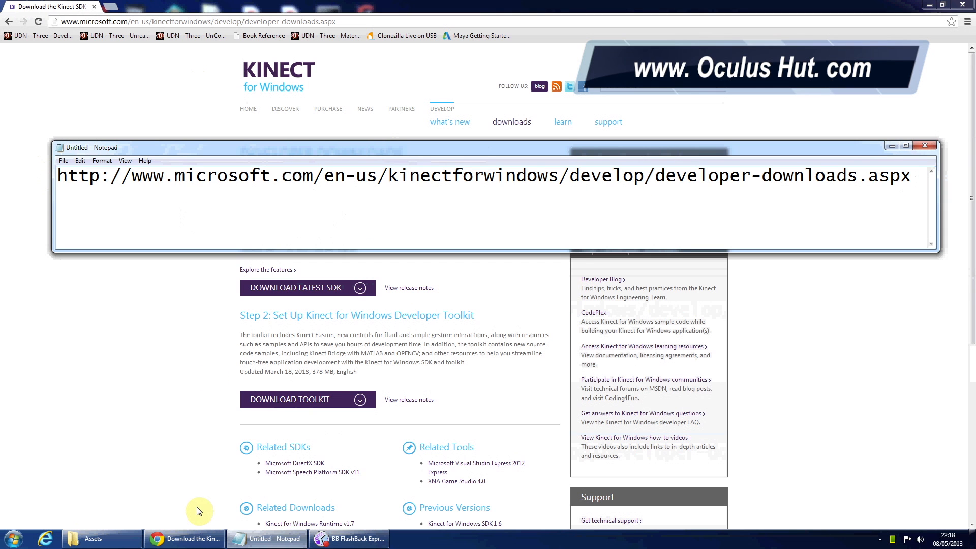
Launch the Kinect Developer Toolkit Browser v1.7 from the Start menu and filter to C# samples
left_click(9, 538)
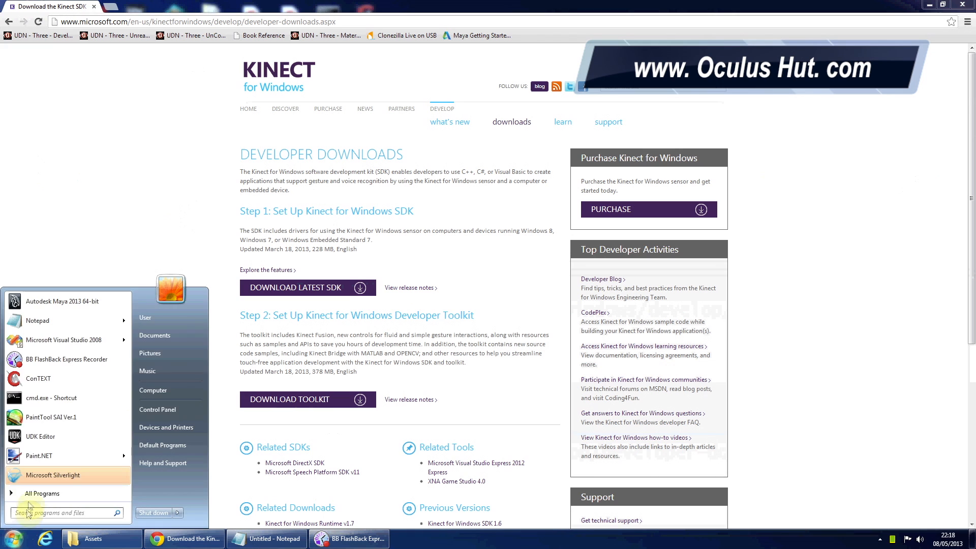
left_click(40, 493)
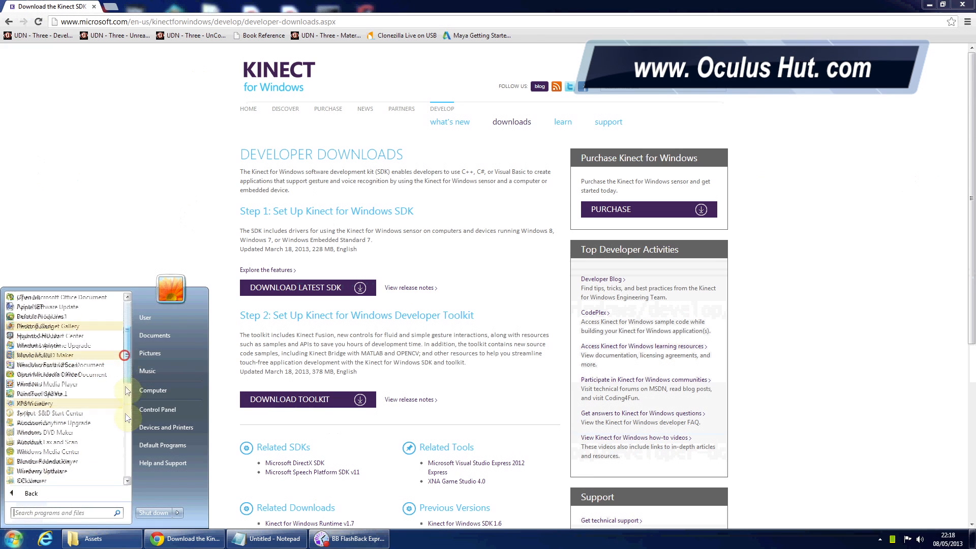
left_click(53, 432)
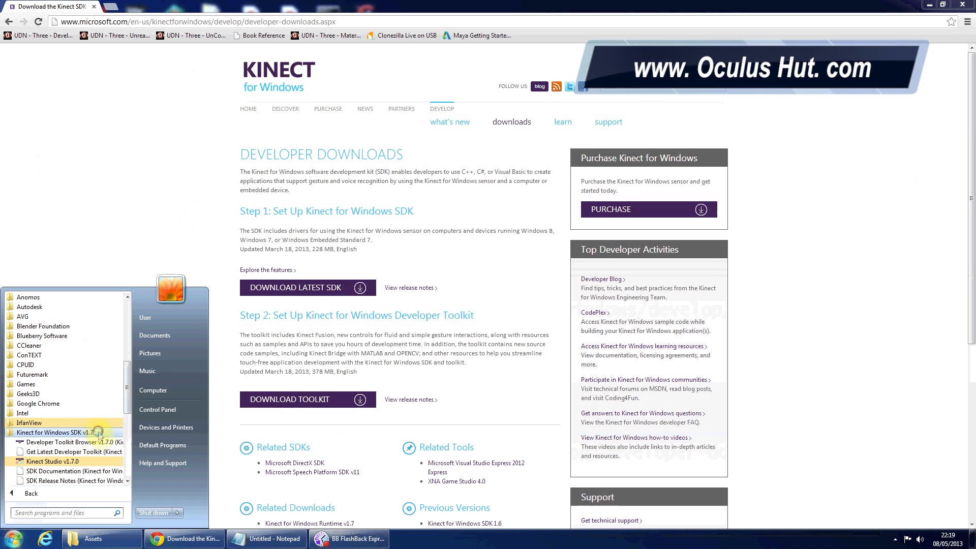
left_click(60, 442)
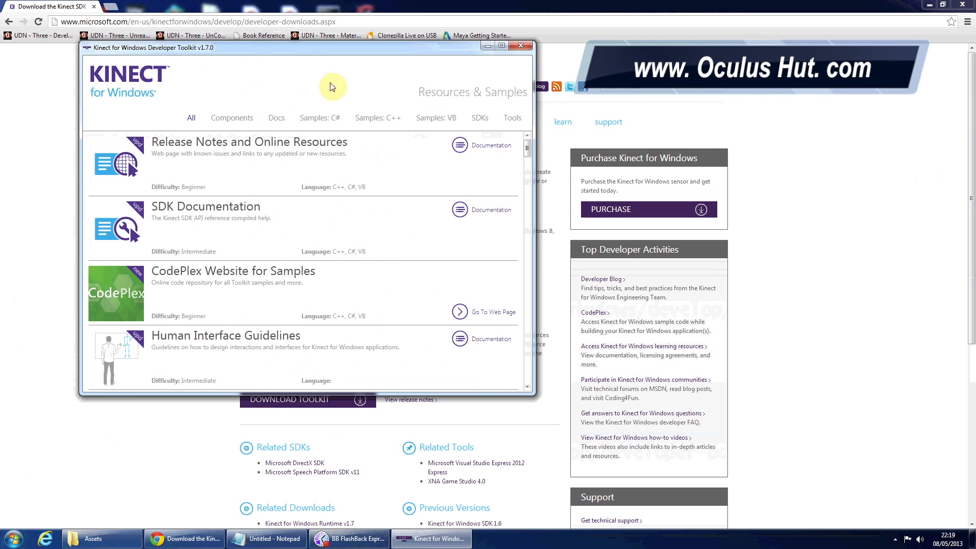
left_click(319, 118)
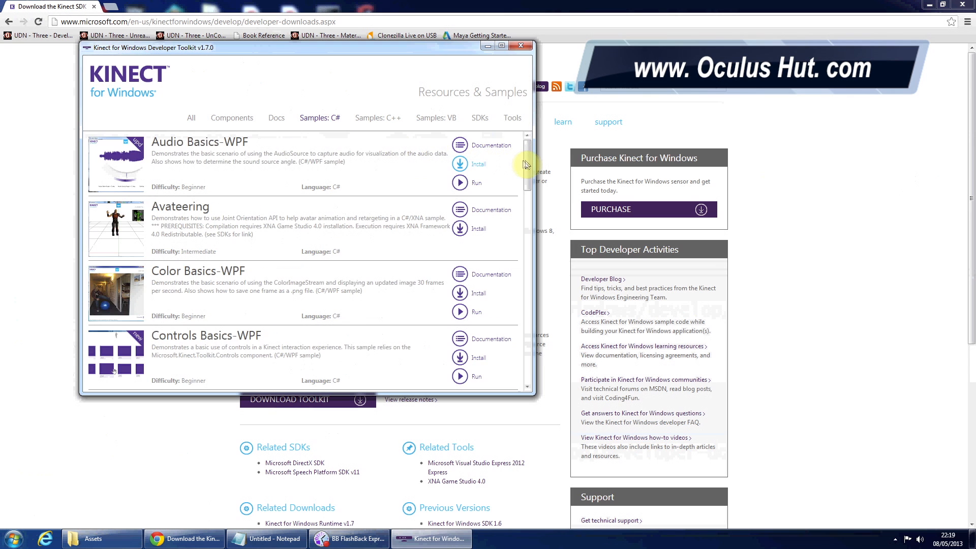
scroll("down", 3)
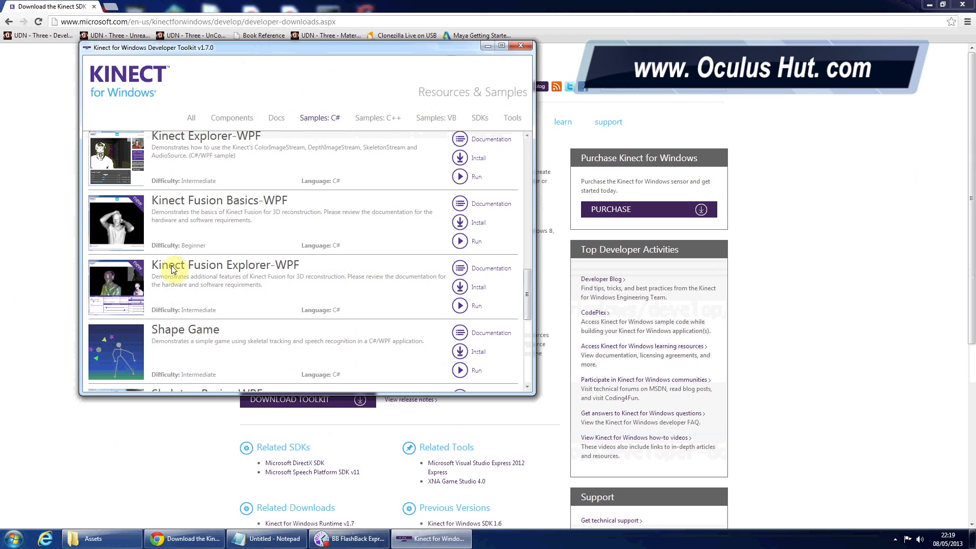
mouse_move(460, 288)
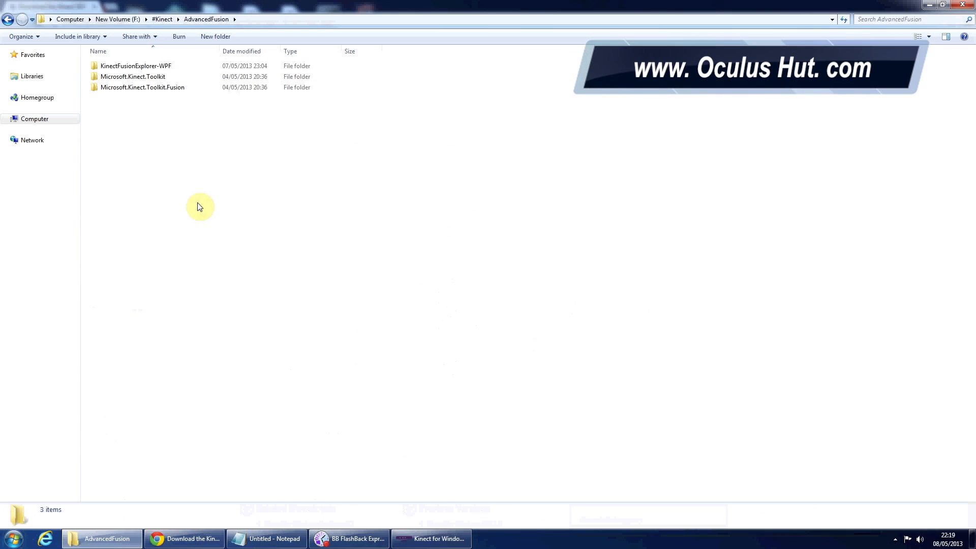
Open the KinectFusionExplorer-WPF solution file with Microsoft Visual C# 2010 Express
double_click(135, 67)
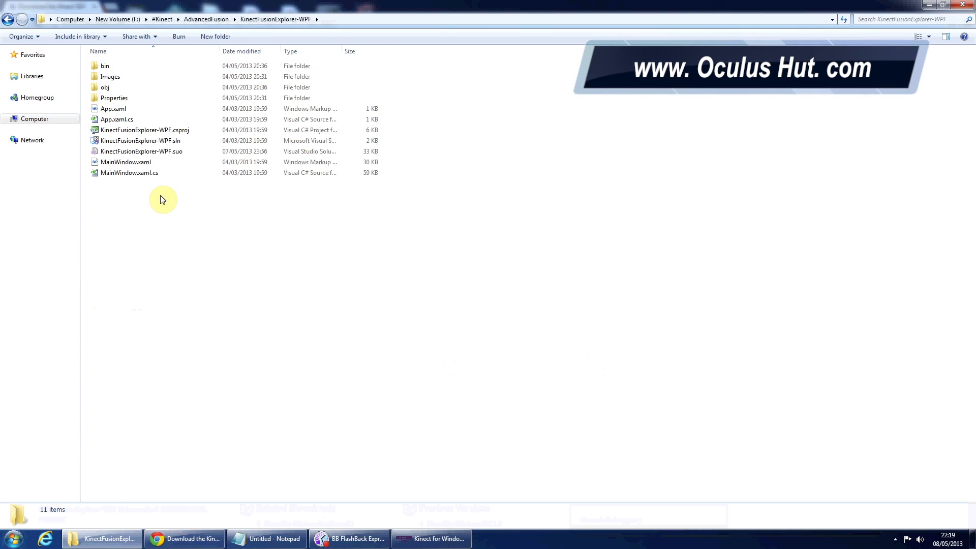
double_click(139, 141)
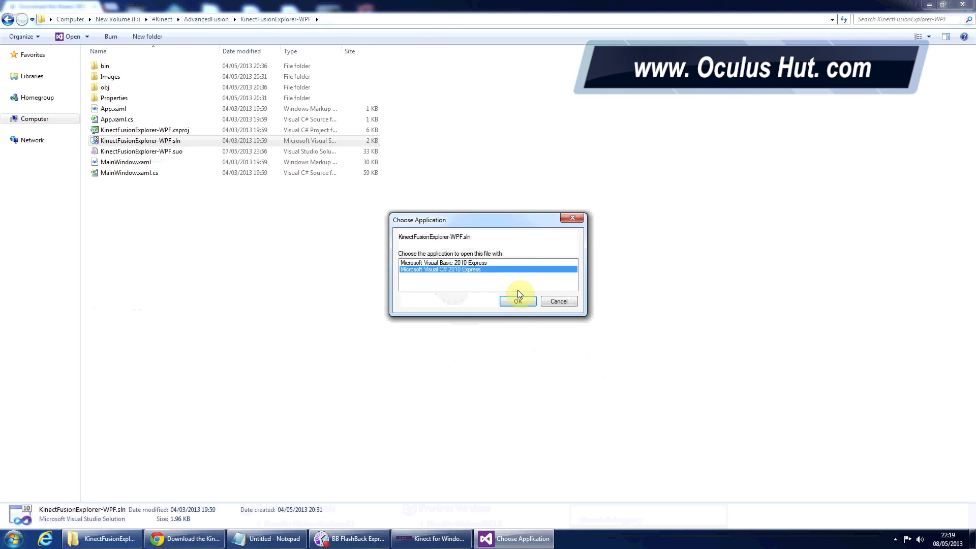
left_click(517, 300)
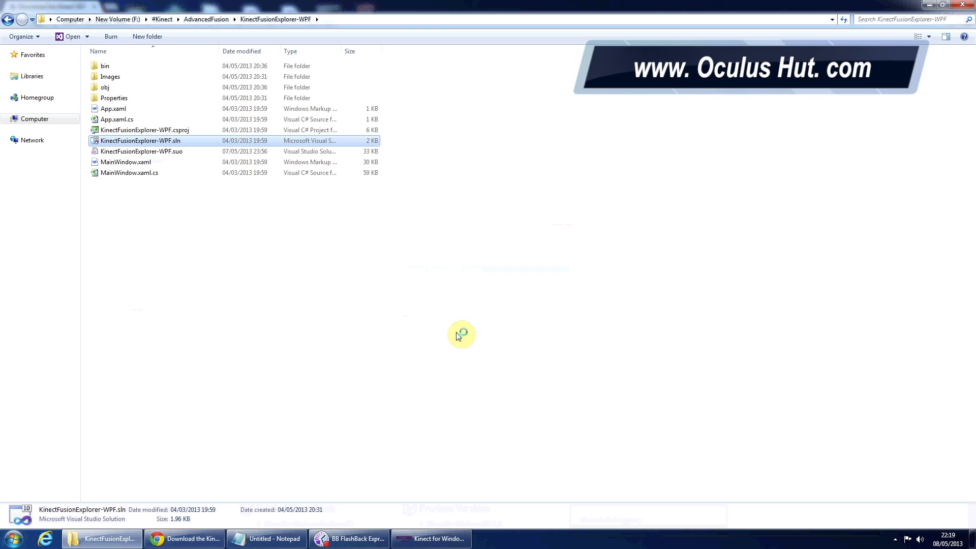
double_click(139, 140)
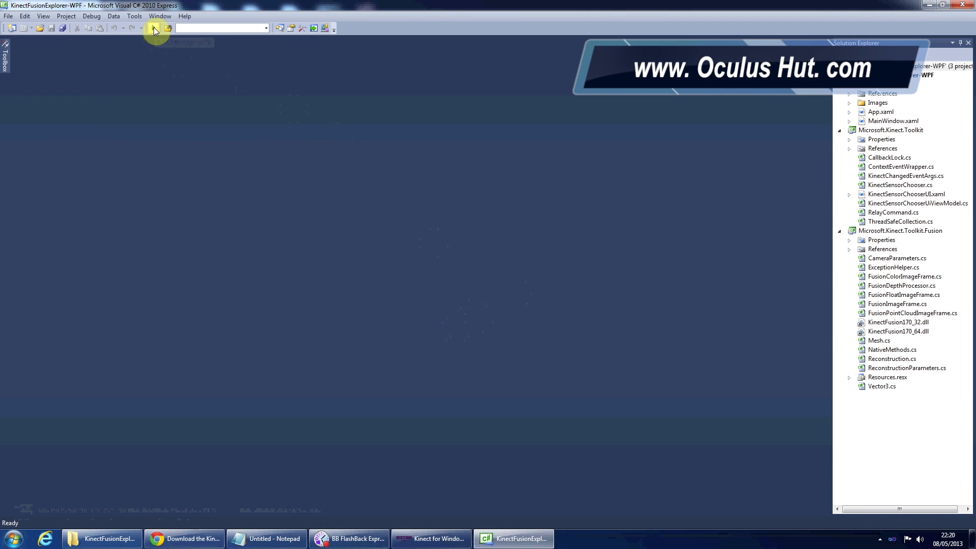
Run Kinect Fusion Explorer with Start Debugging and scan the toy into a mesh
left_click(153, 30)
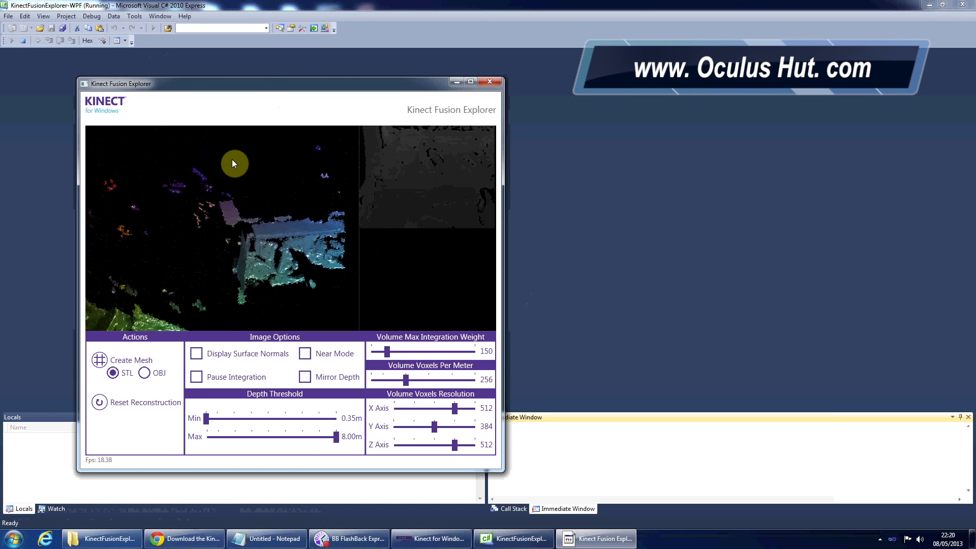
left_click(98, 402)
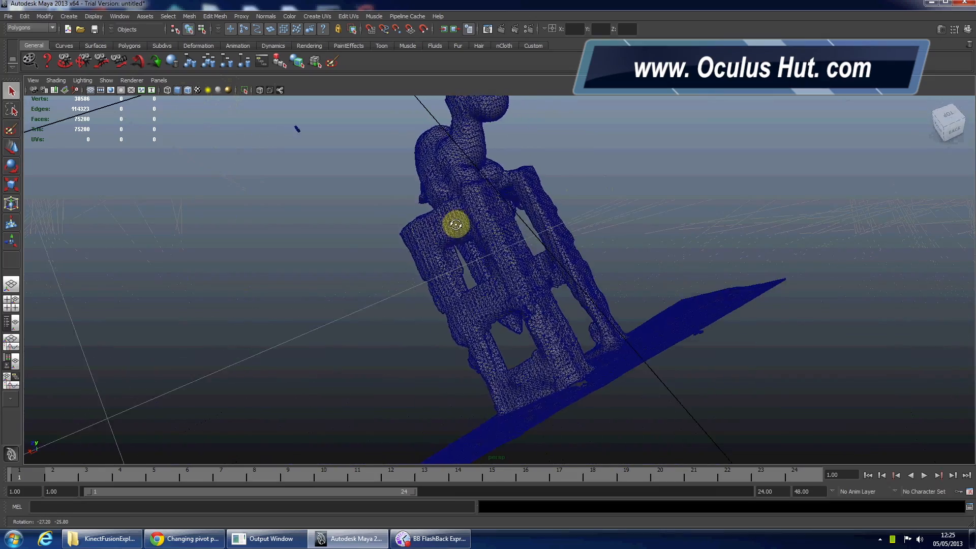
left_click_drag(454, 224, 443, 267)
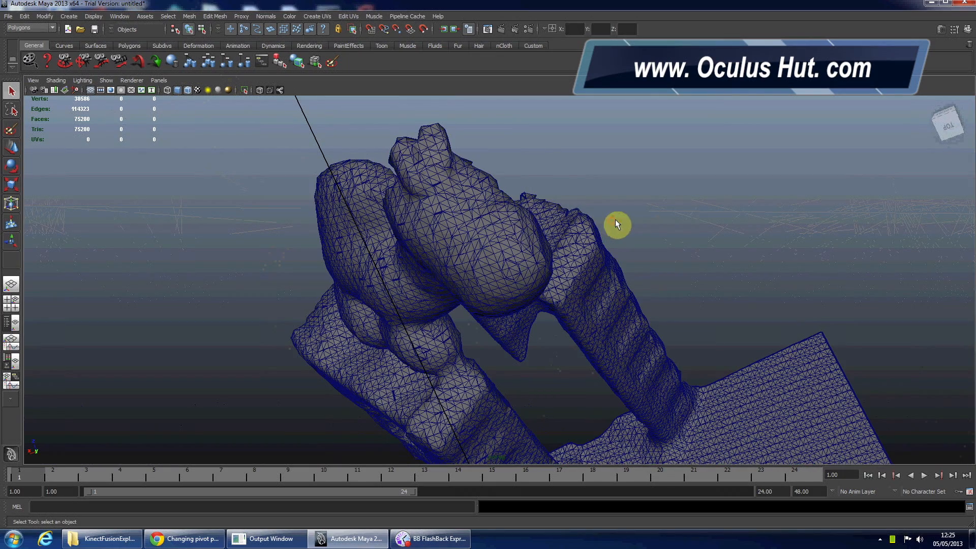
left_click(197, 89)
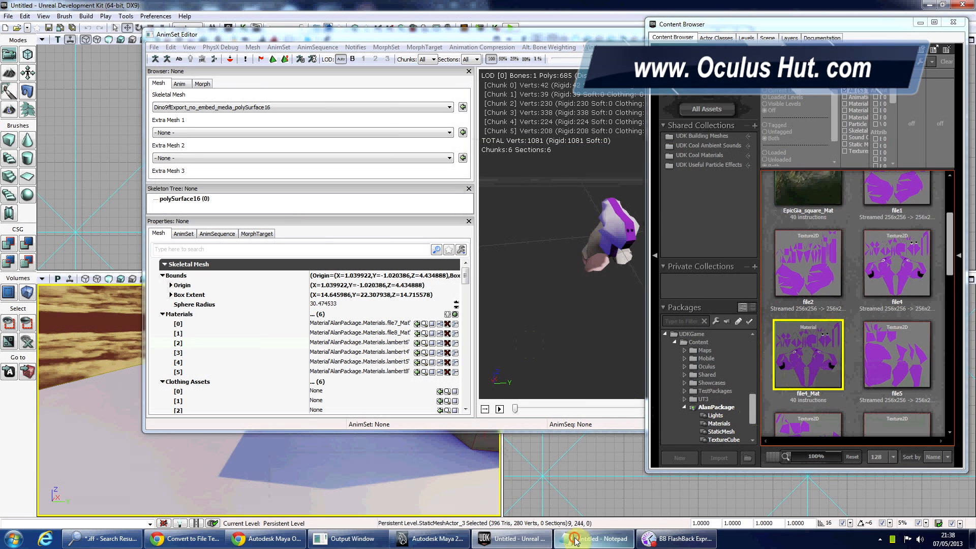
Read the lambert-to-texture file mapping in Notepad, then hide it again
left_click(591, 538)
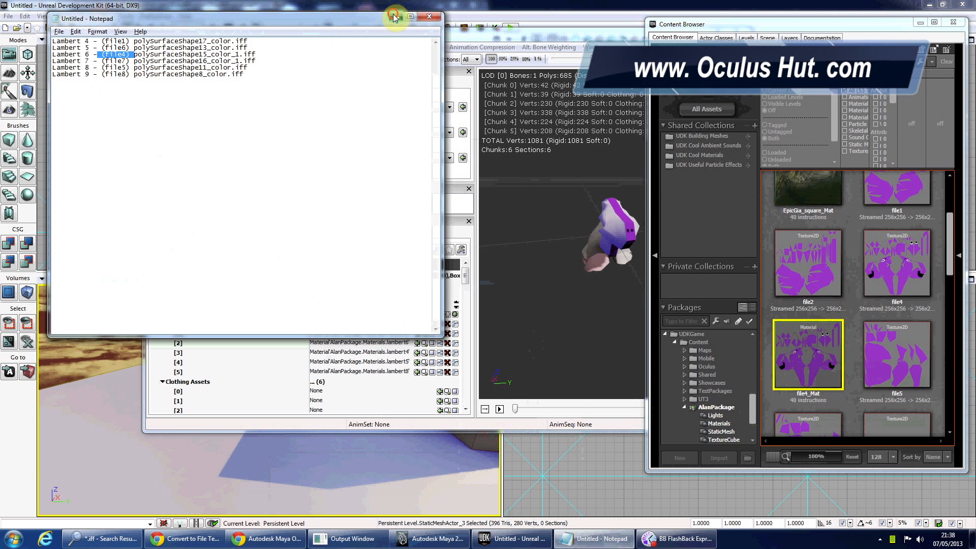
left_click(428, 17)
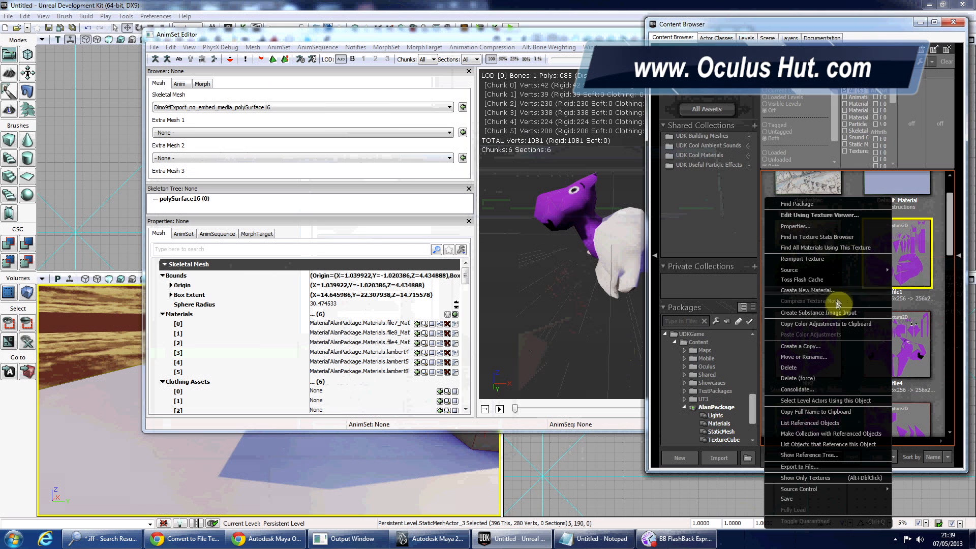
mouse_move(830, 290)
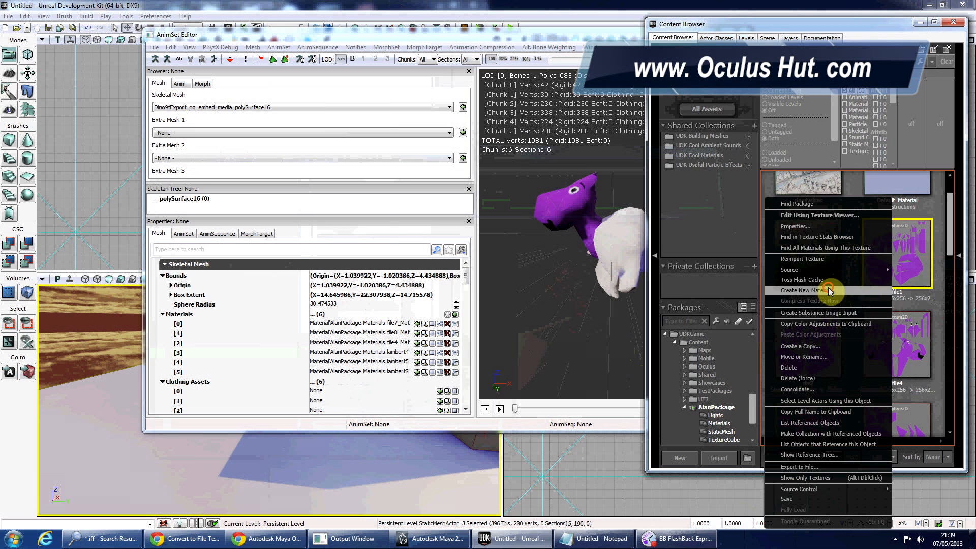